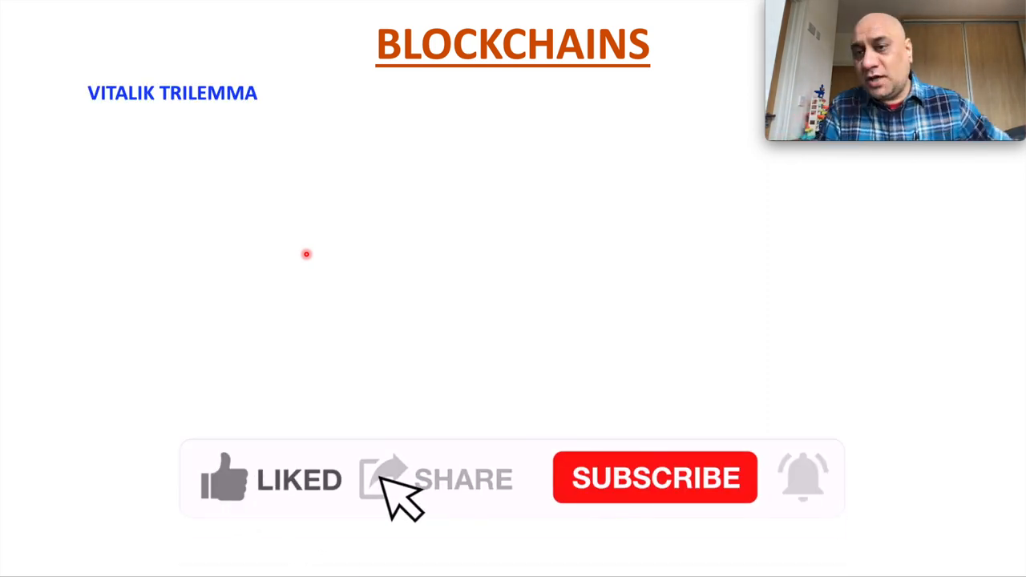
Step: View the receive-token list, then show the Farm page with the xSPACE Single Pool amounts
click(655, 477)
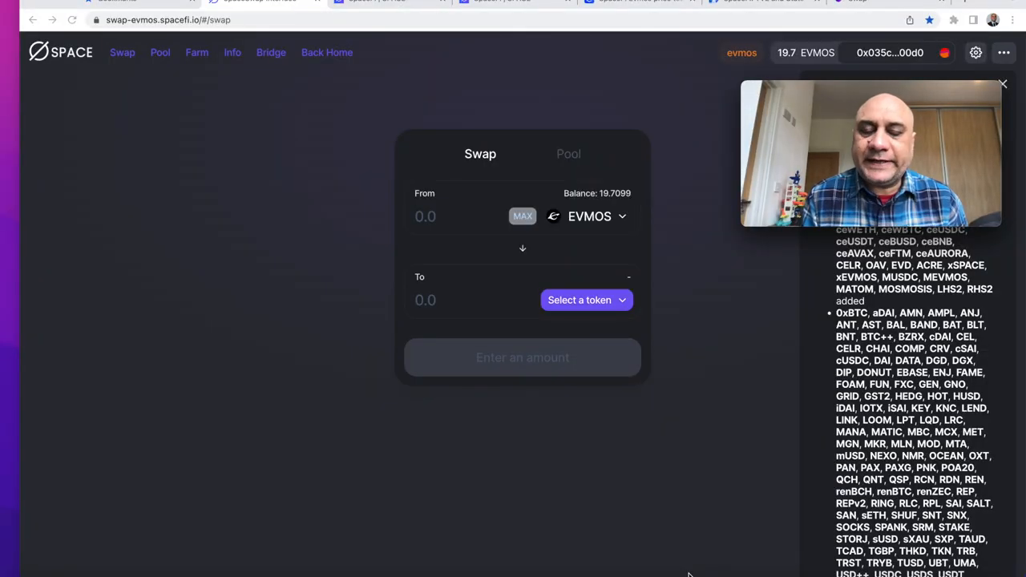
mouse_move(158, 284)
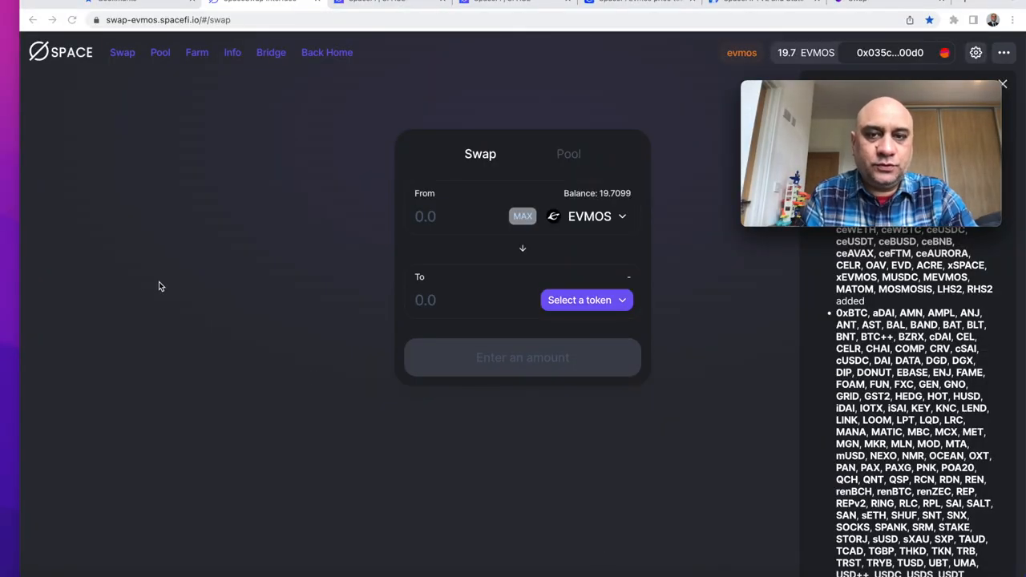
click(579, 299)
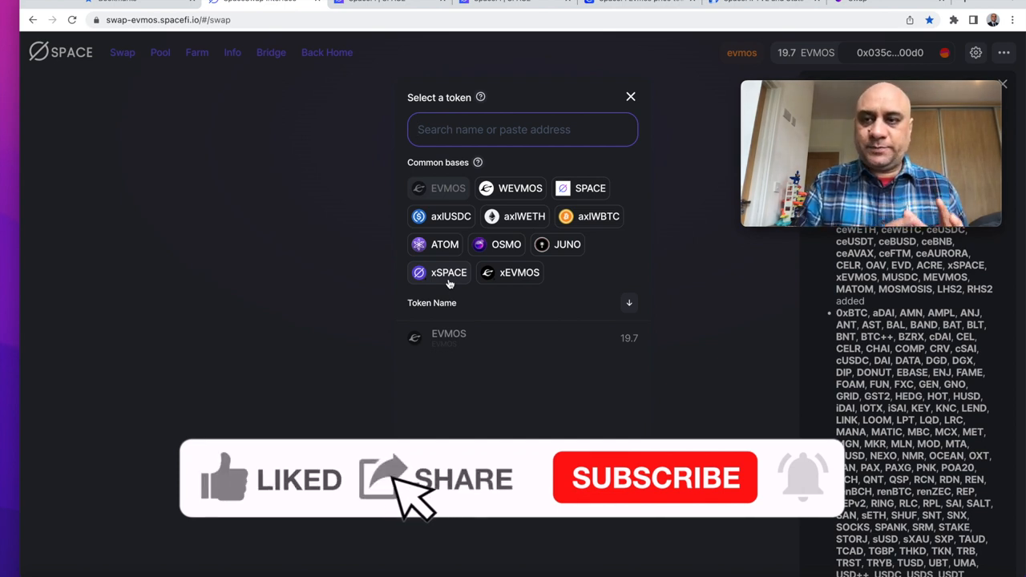
click(655, 479)
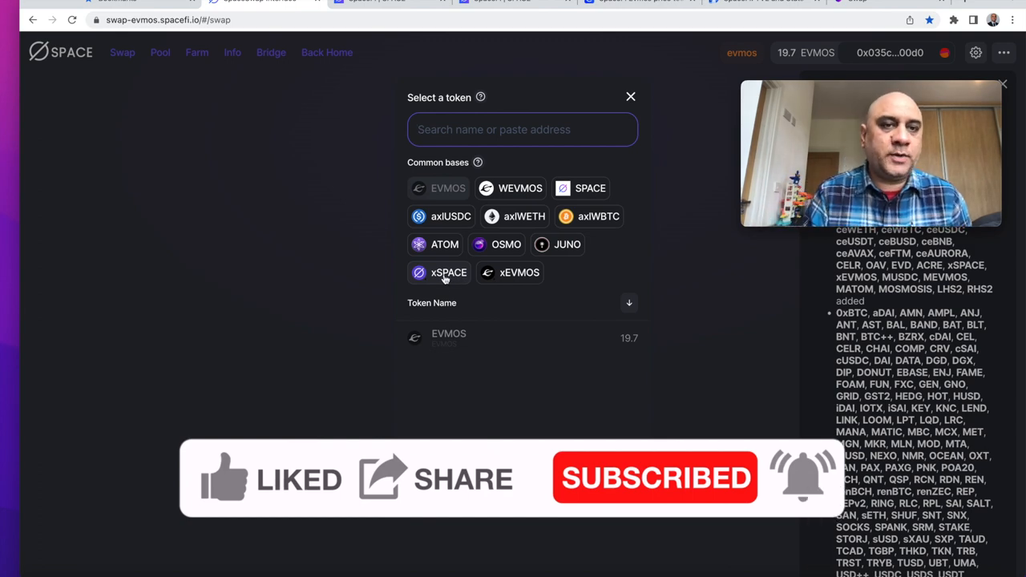
click(159, 52)
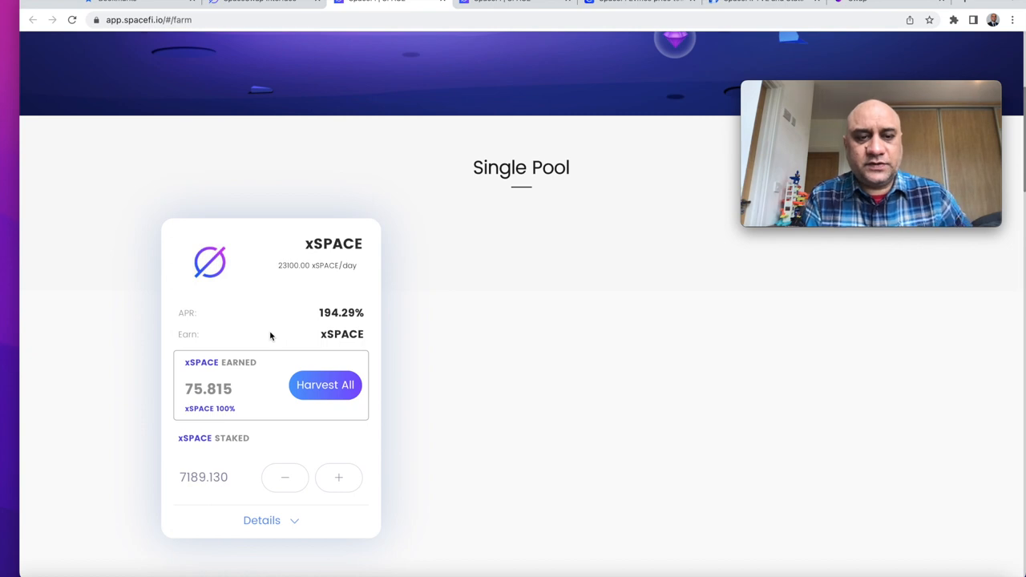
scroll(down, 3)
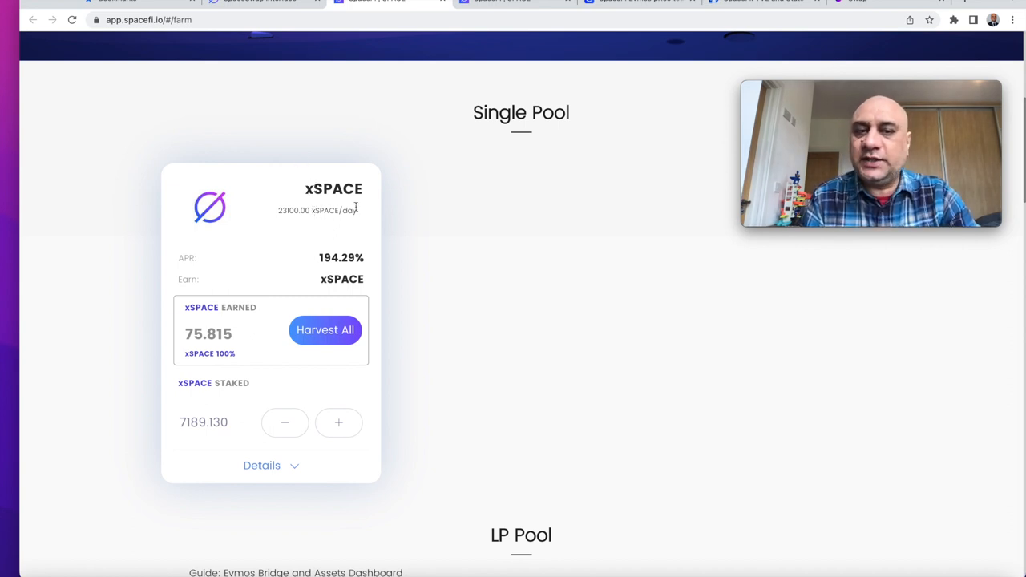
mouse_move(328, 226)
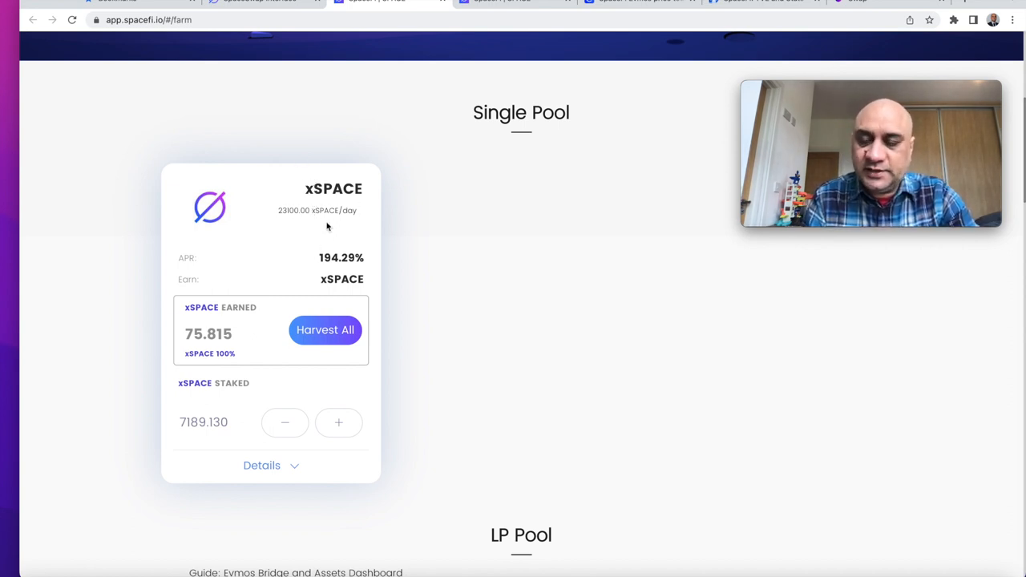
mouse_move(352, 233)
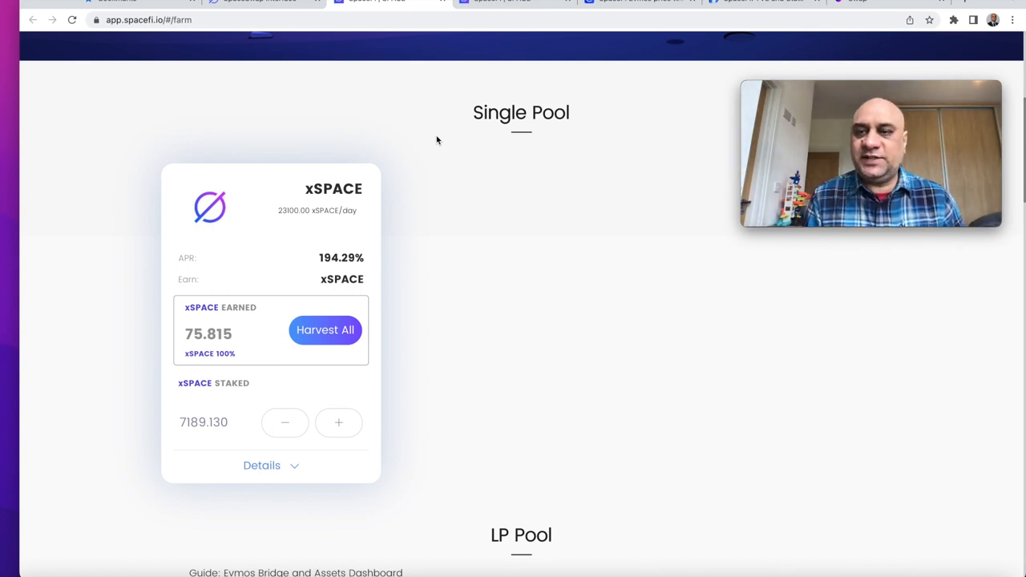
Step: Scroll down the farm page to the SPACE-EVMOS LP pool and its staking tiers
scroll(down, 3)
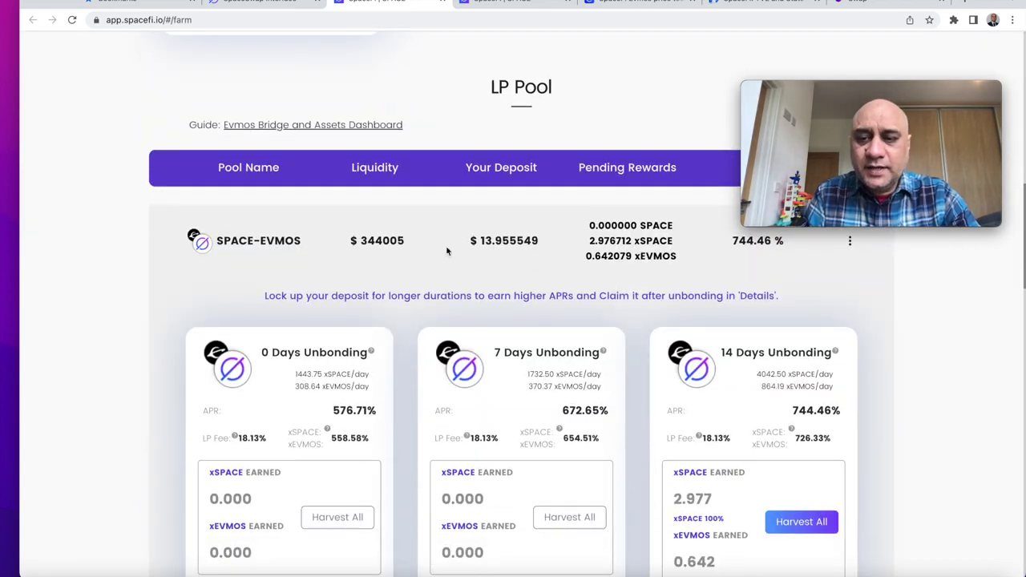
scroll(down, 3)
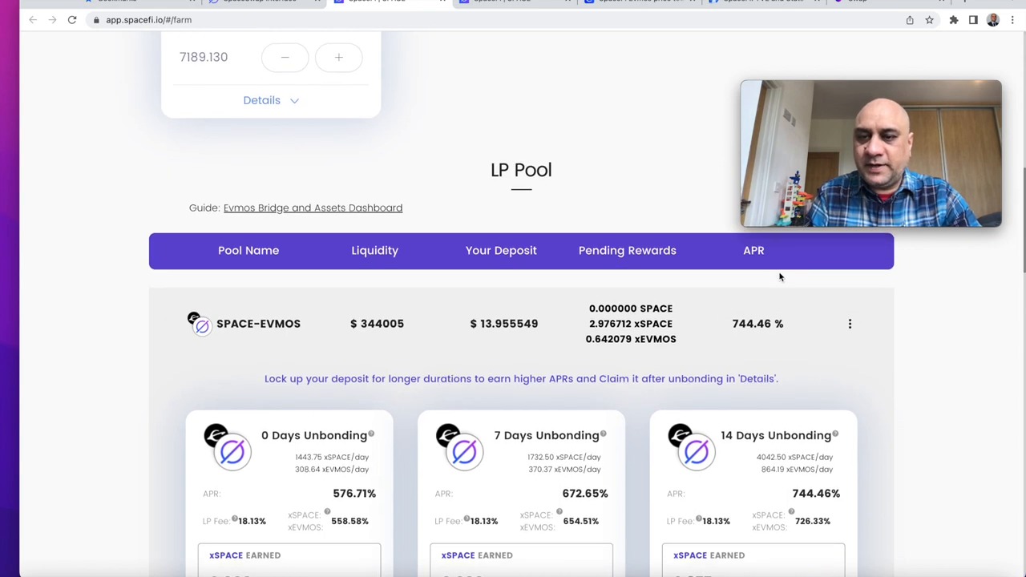
scroll(down, 3)
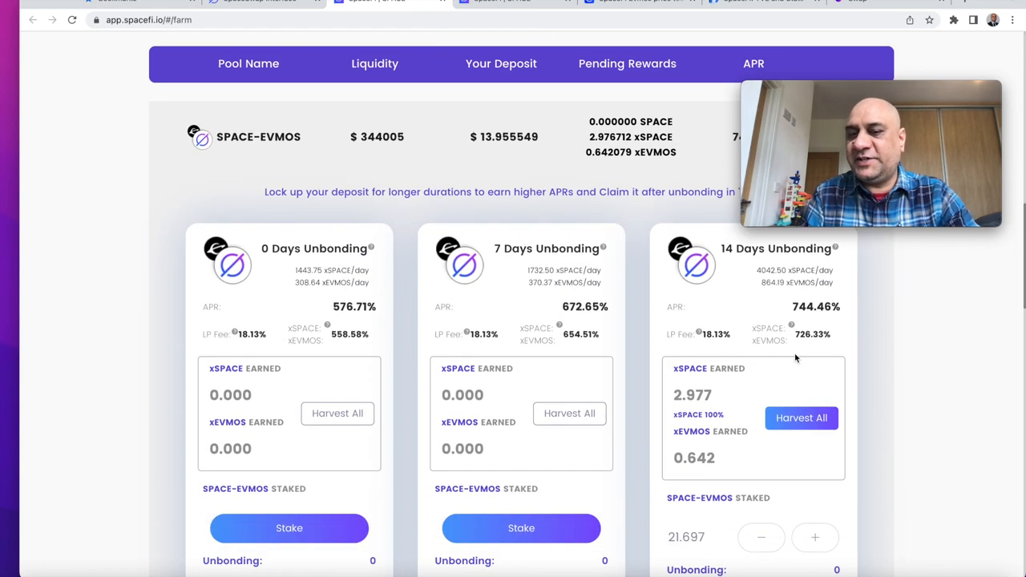
mouse_move(700, 433)
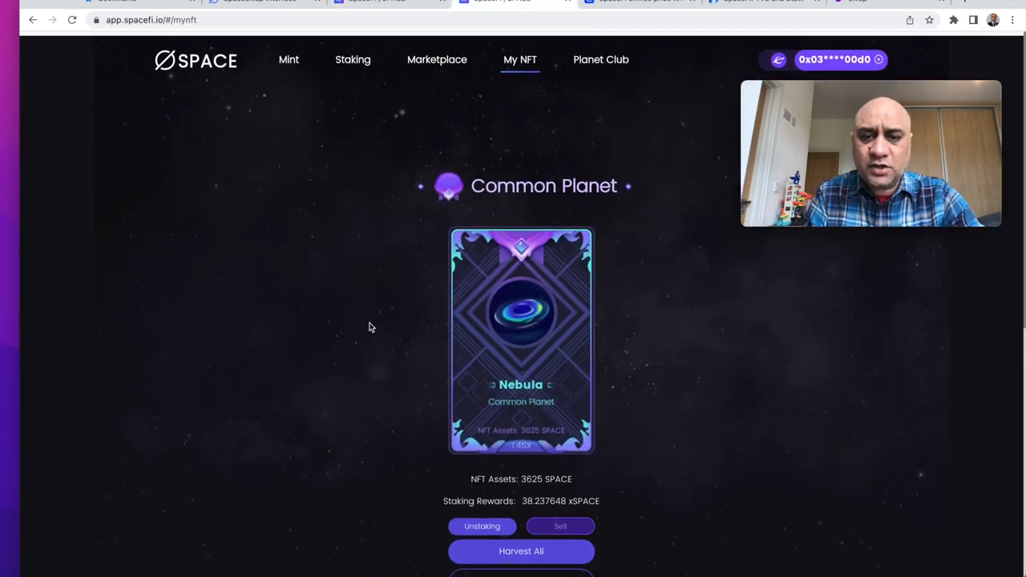
scroll(down, 3)
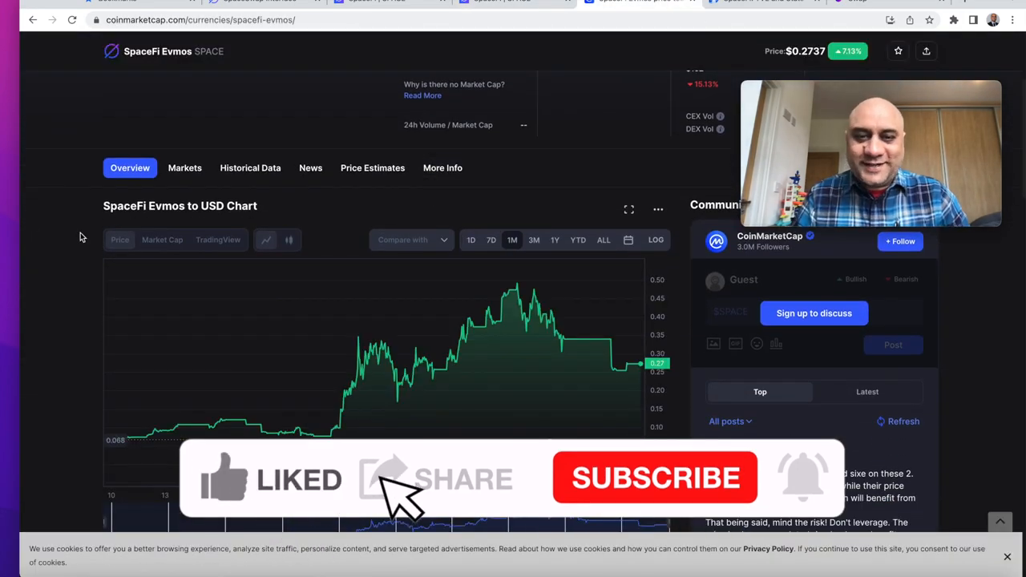
click(655, 478)
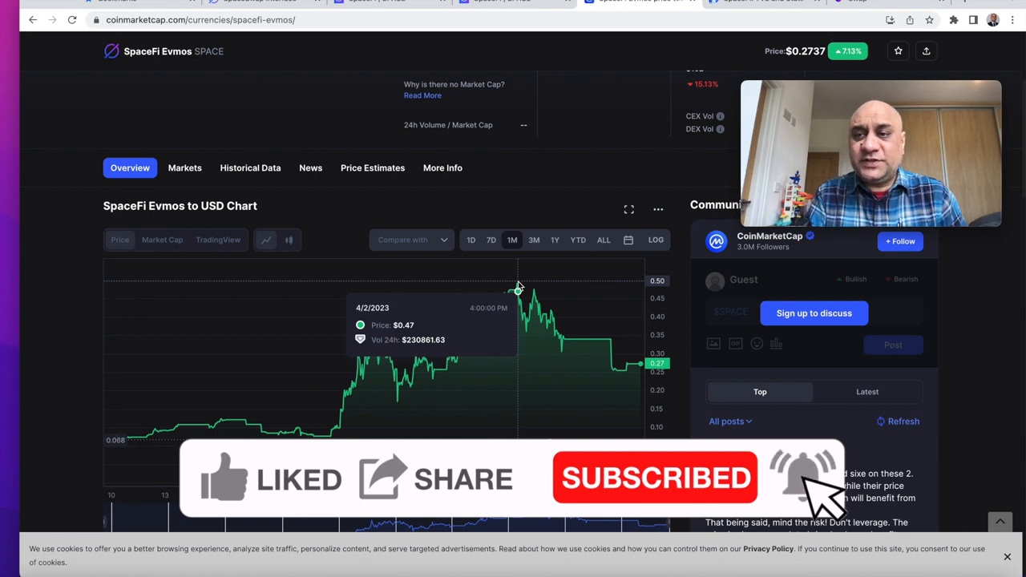
mouse_move(57, 442)
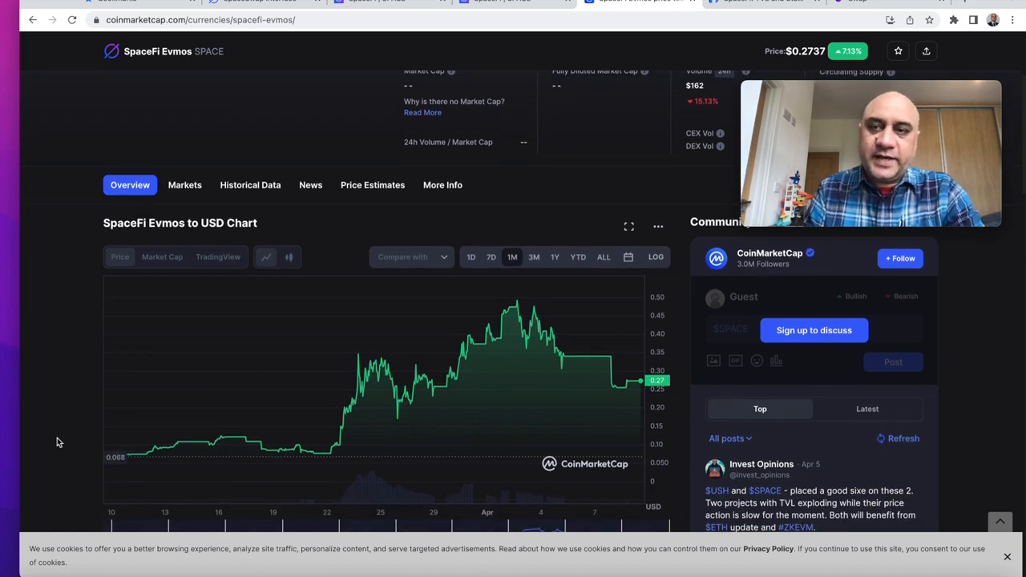
mouse_move(602, 421)
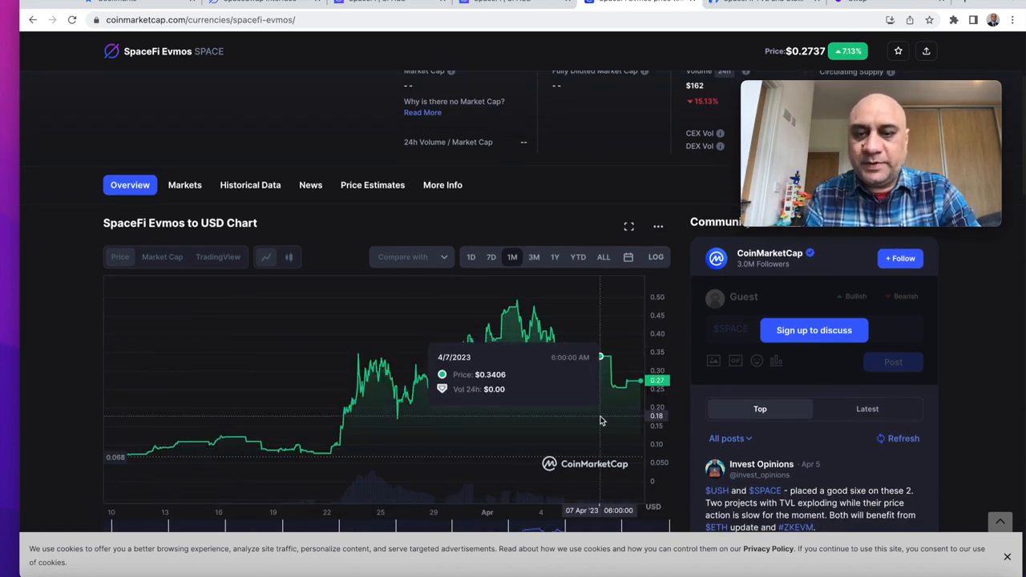
mouse_move(647, 385)
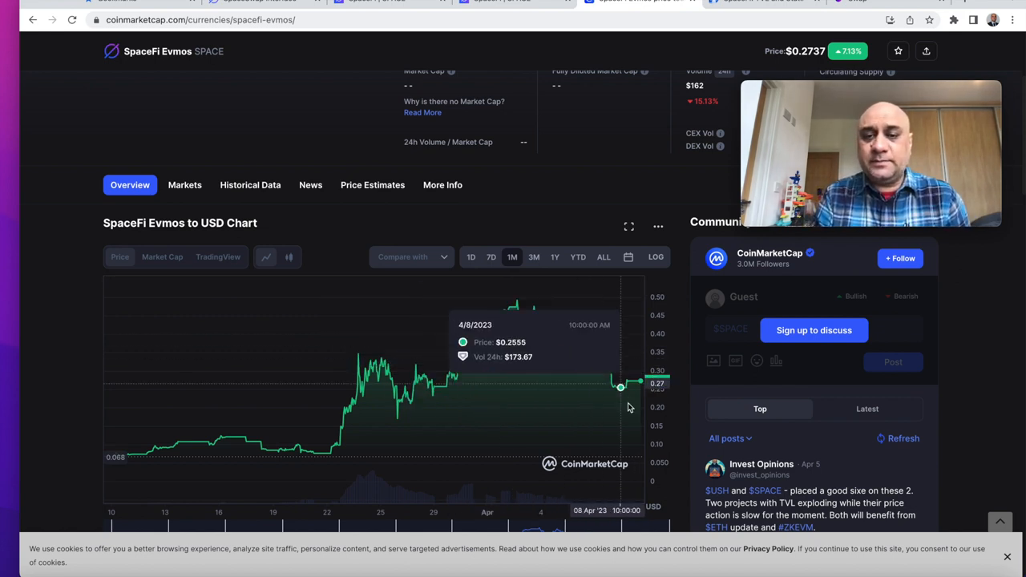
mouse_move(208, 361)
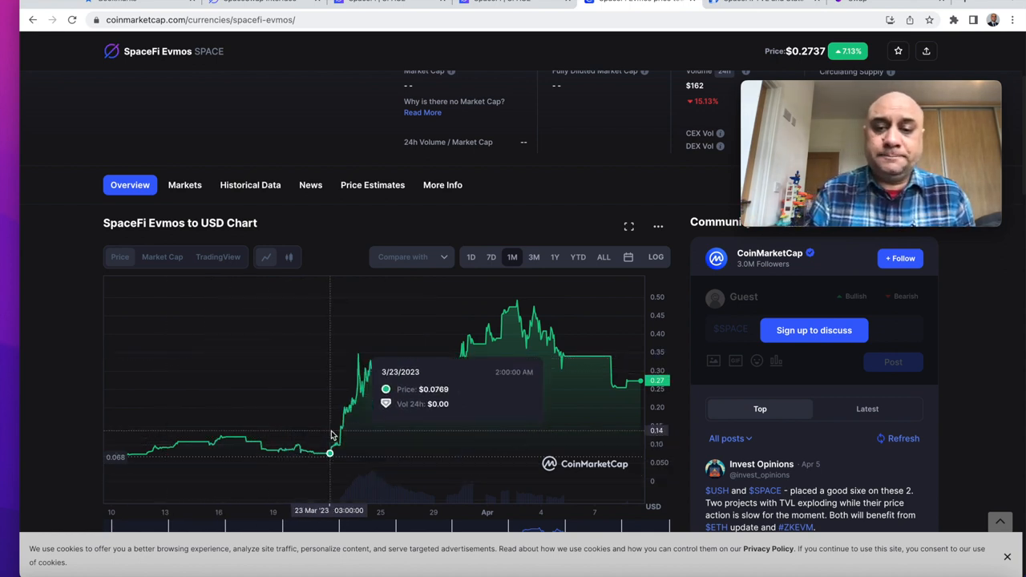
mouse_move(531, 427)
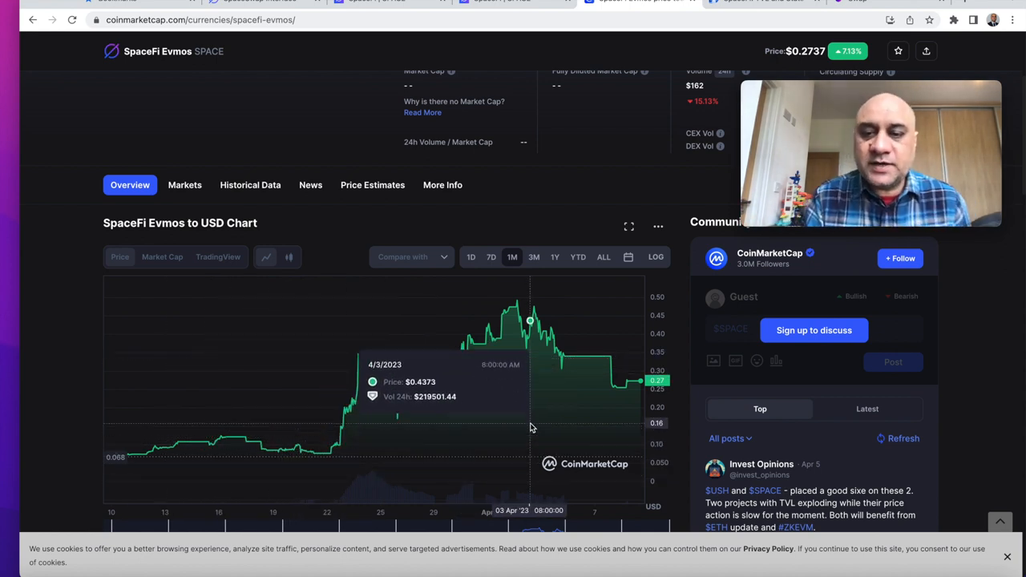
mouse_move(588, 433)
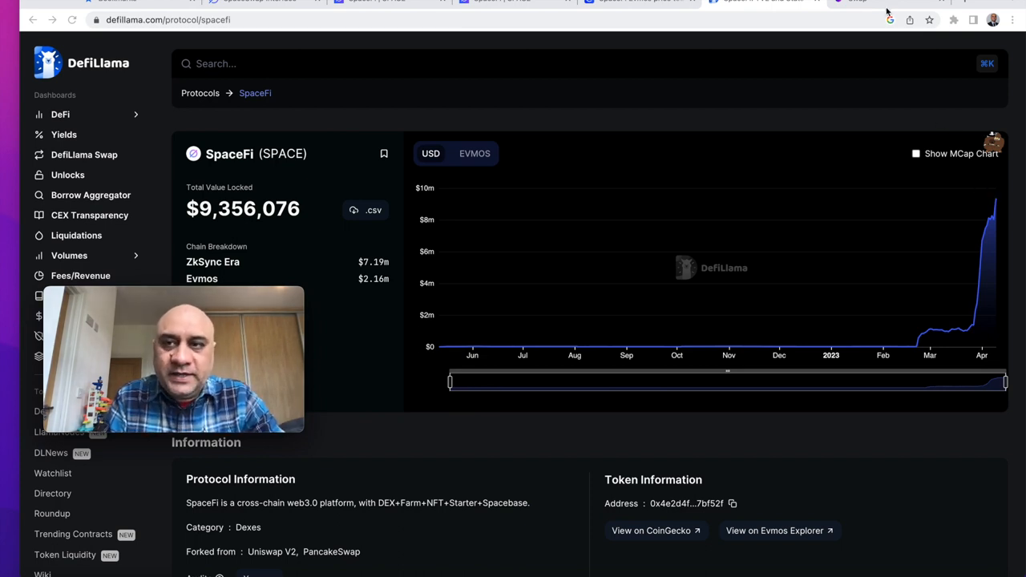
Step: Switch from DefiLlama's $9.36M SpaceFi TVL page to the Osmosis EVMOS-to-ION swap
click(855, 11)
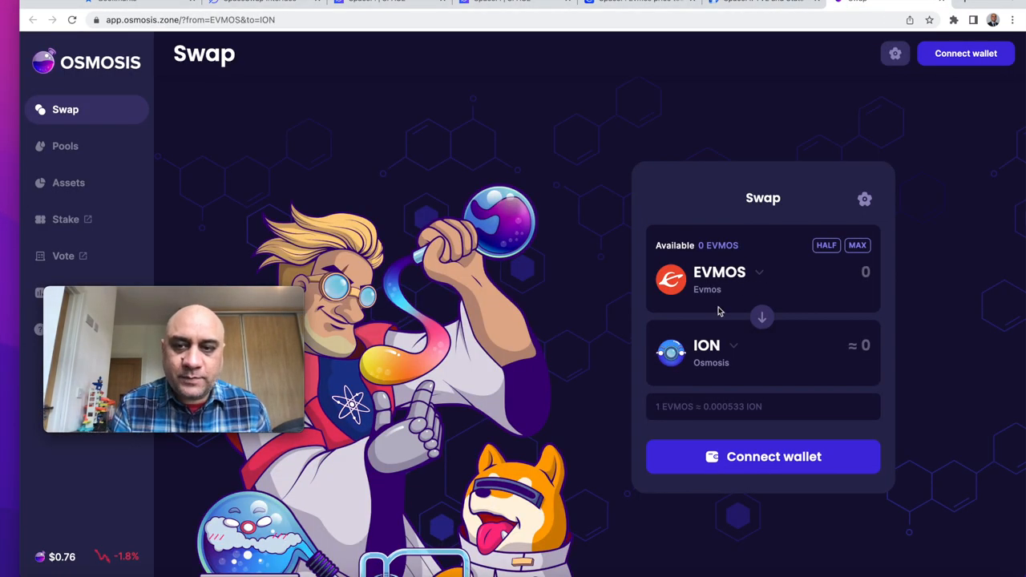